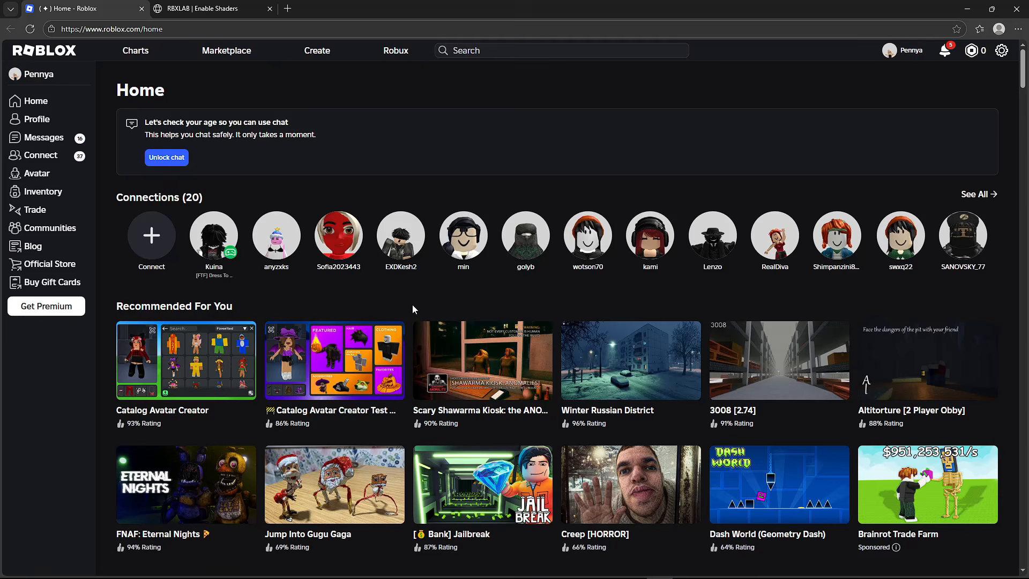
Step: Scroll the home feed and open the Murder Mystery 2 game page
scroll("down", 3)
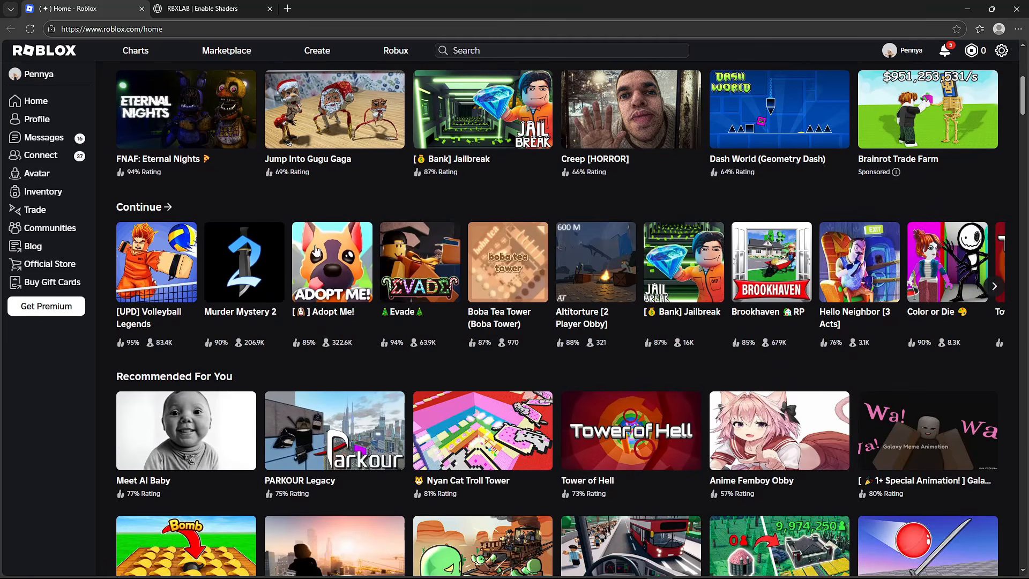
left_click(243, 262)
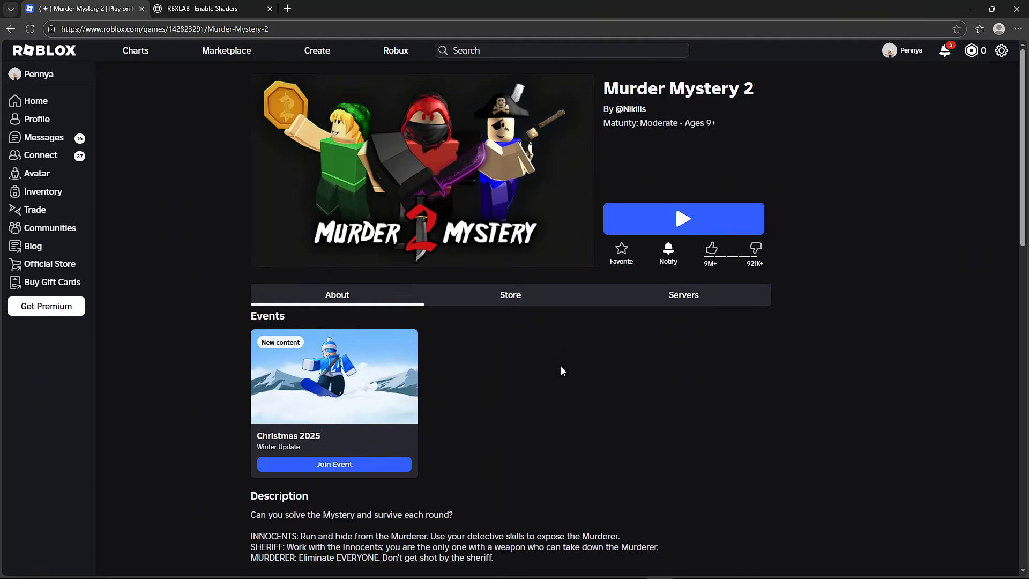
Step: Open DevTools via Inspect on the game page and show the Network panel
right_click(682, 218)
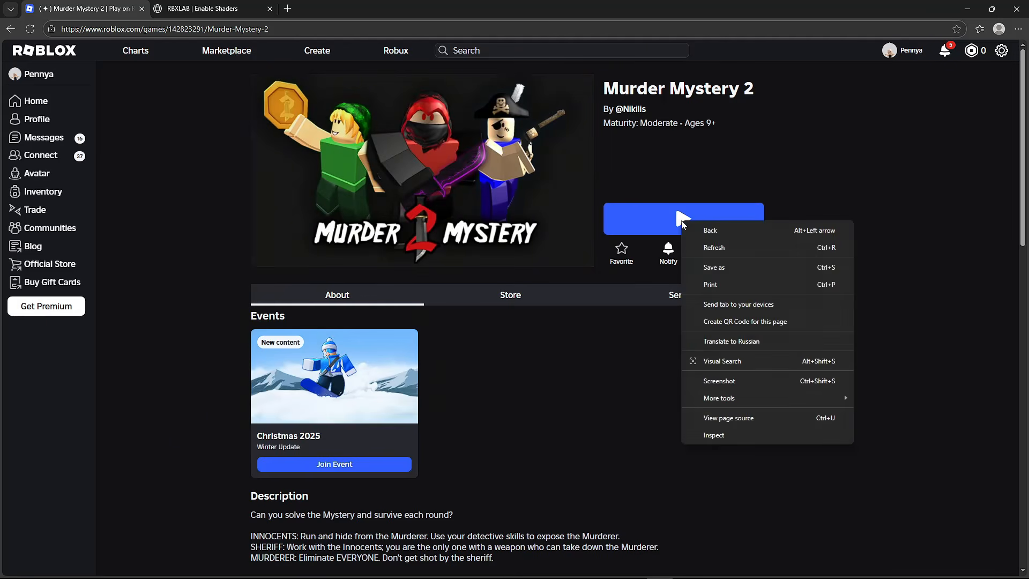
left_click(713, 434)
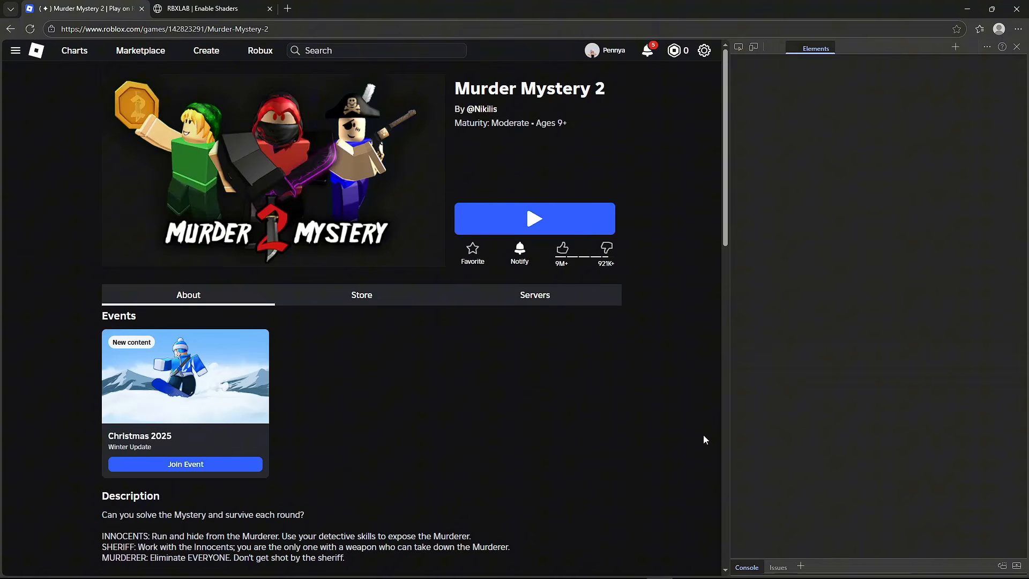
left_click(883, 47)
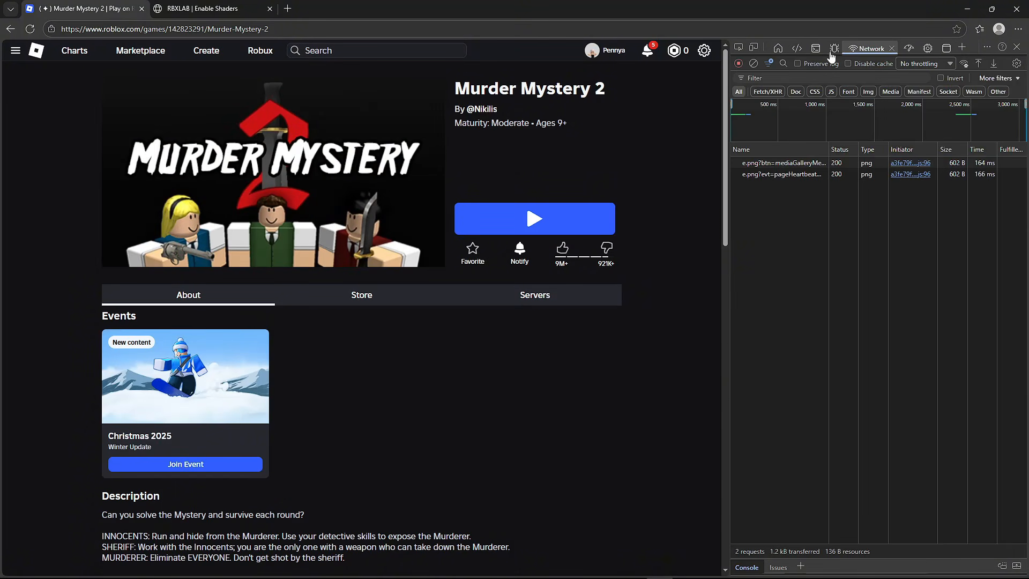
Step: Reload the page and bring up options for the Murder-Mystery-2 document request
left_click(29, 29)
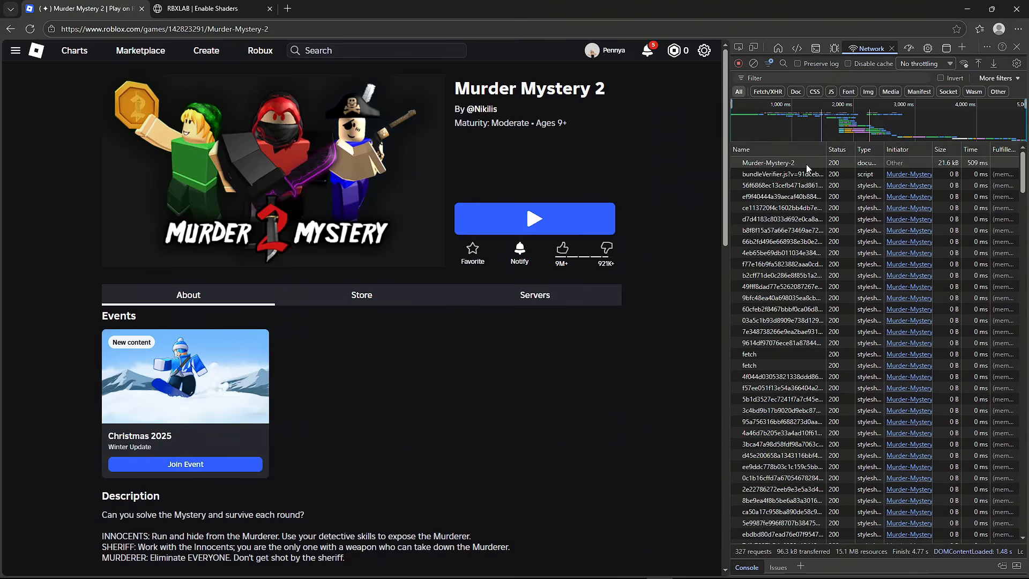
right_click(766, 161)
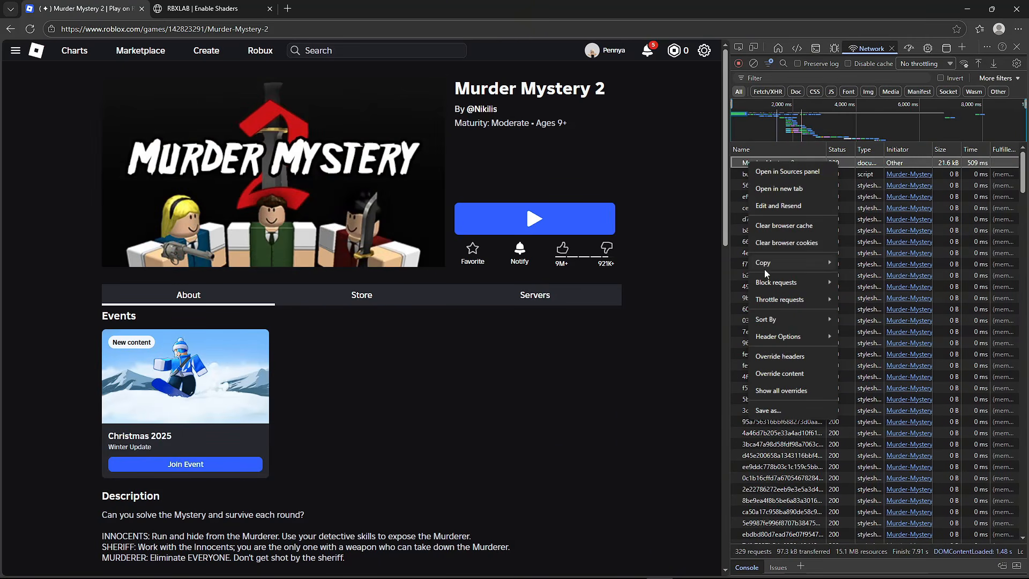
mouse_move(763, 262)
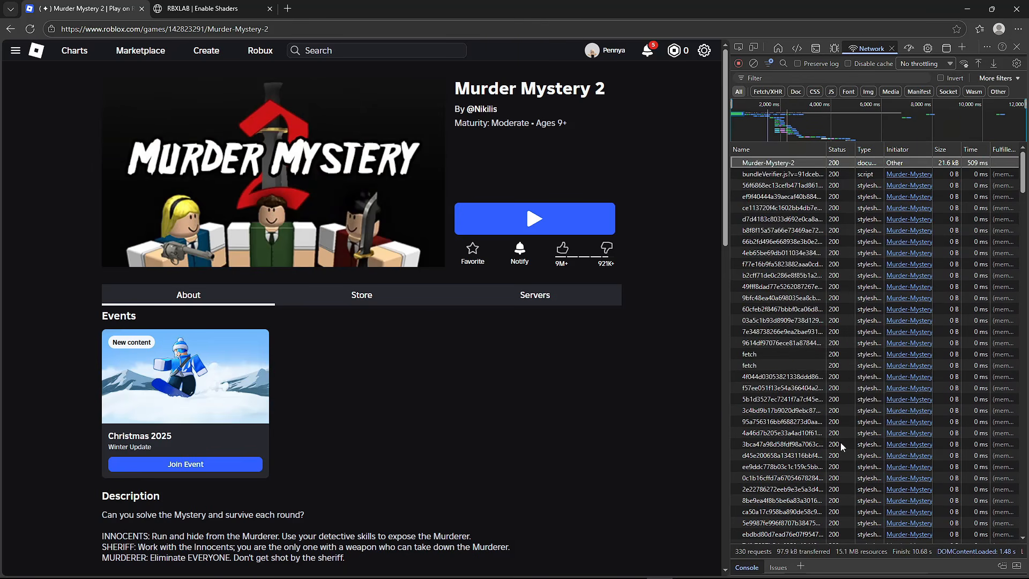
Step: On the RBXLAB Enable Shaders page, paste the copied request into the file field and submit
left_click(204, 8)
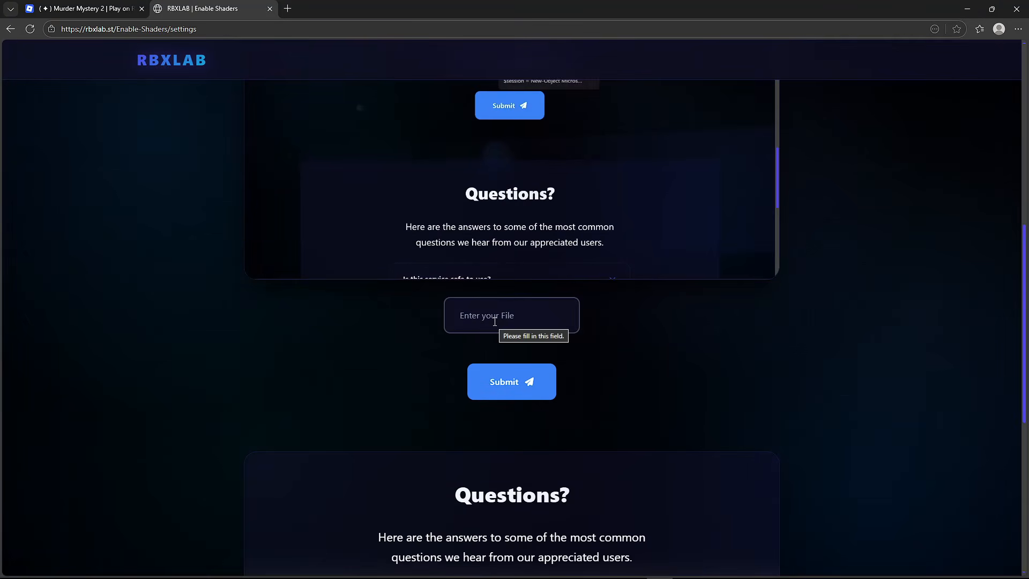
left_click(511, 381)
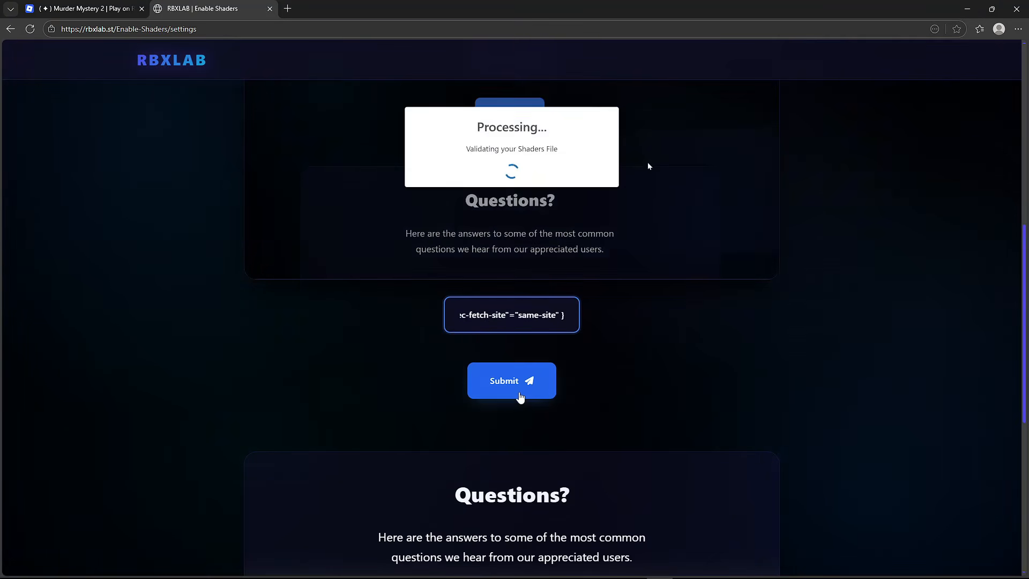
left_click(510, 380)
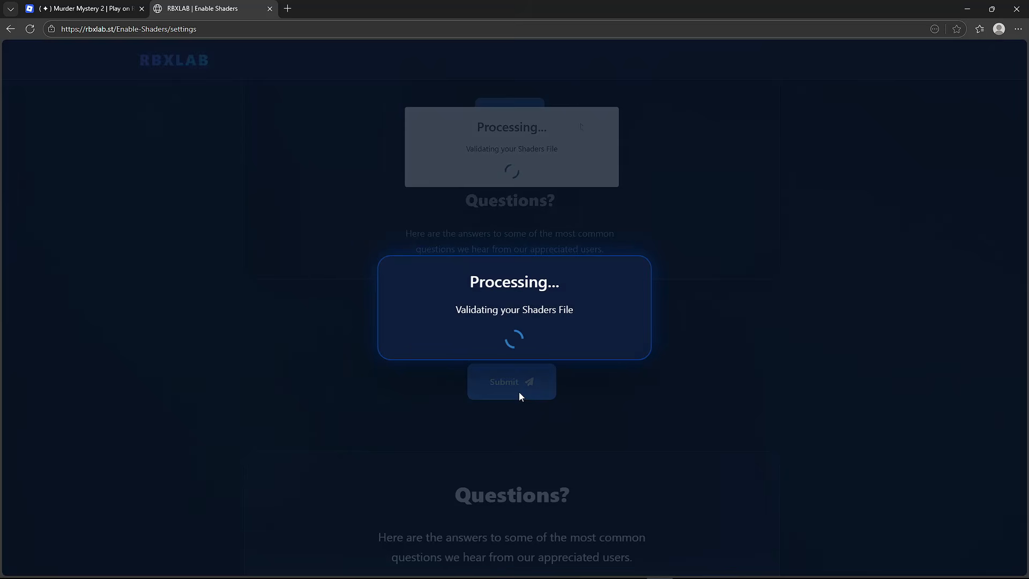